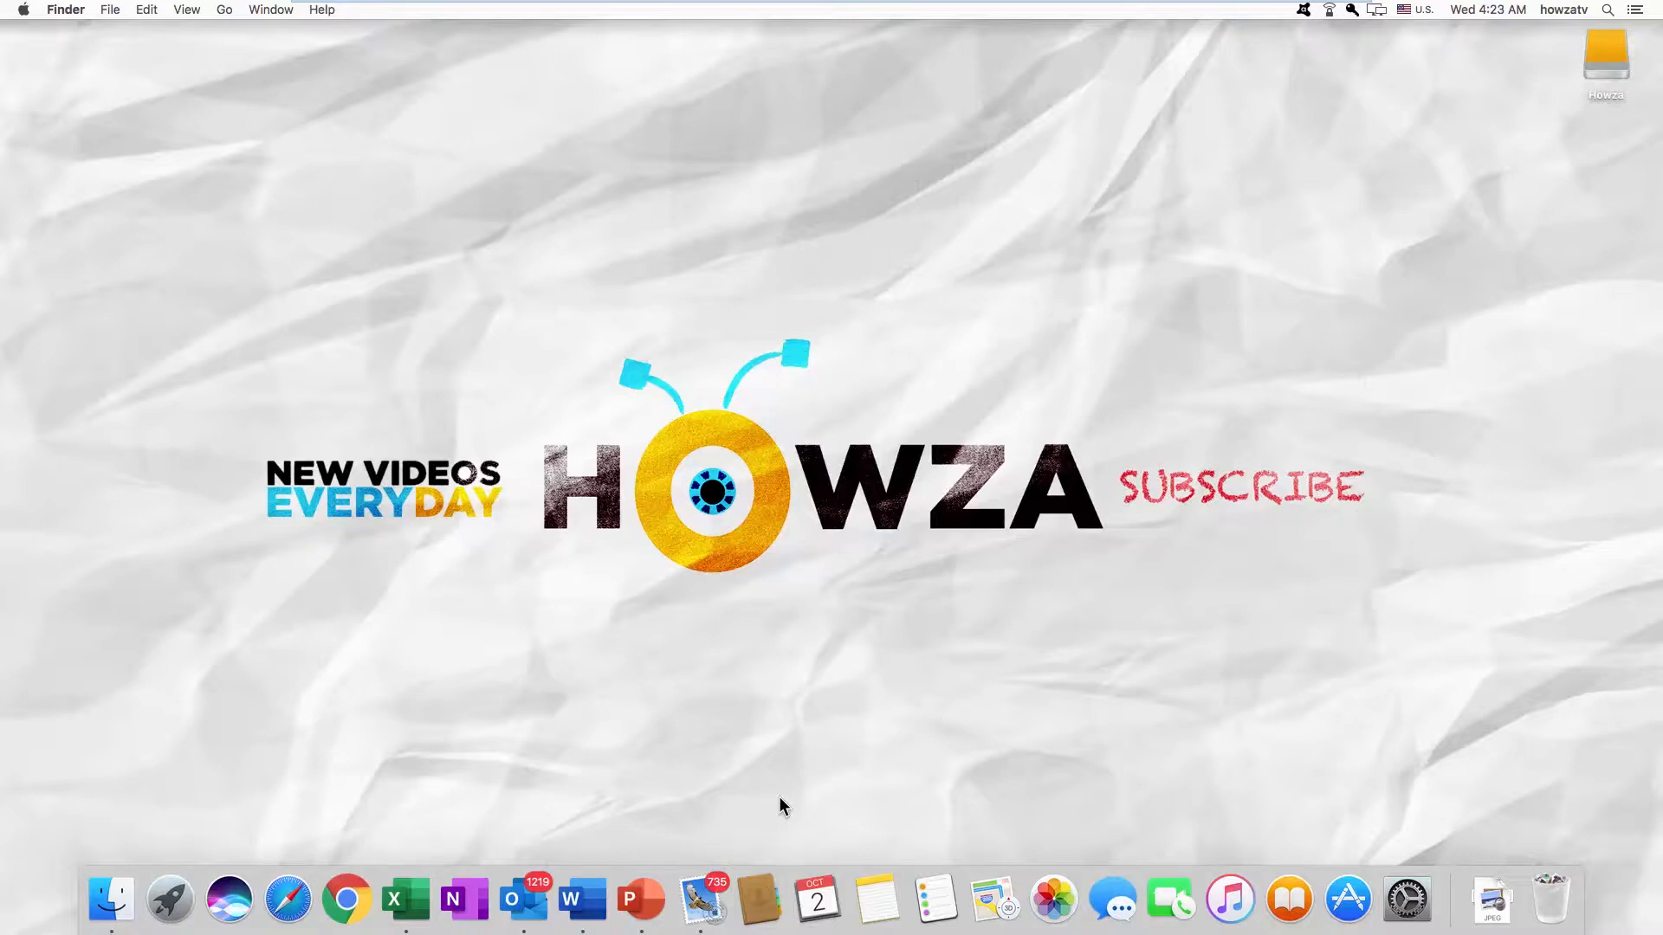
Launch Outlook from the Dock, switch to People, and start a new empty contact list
click(522, 901)
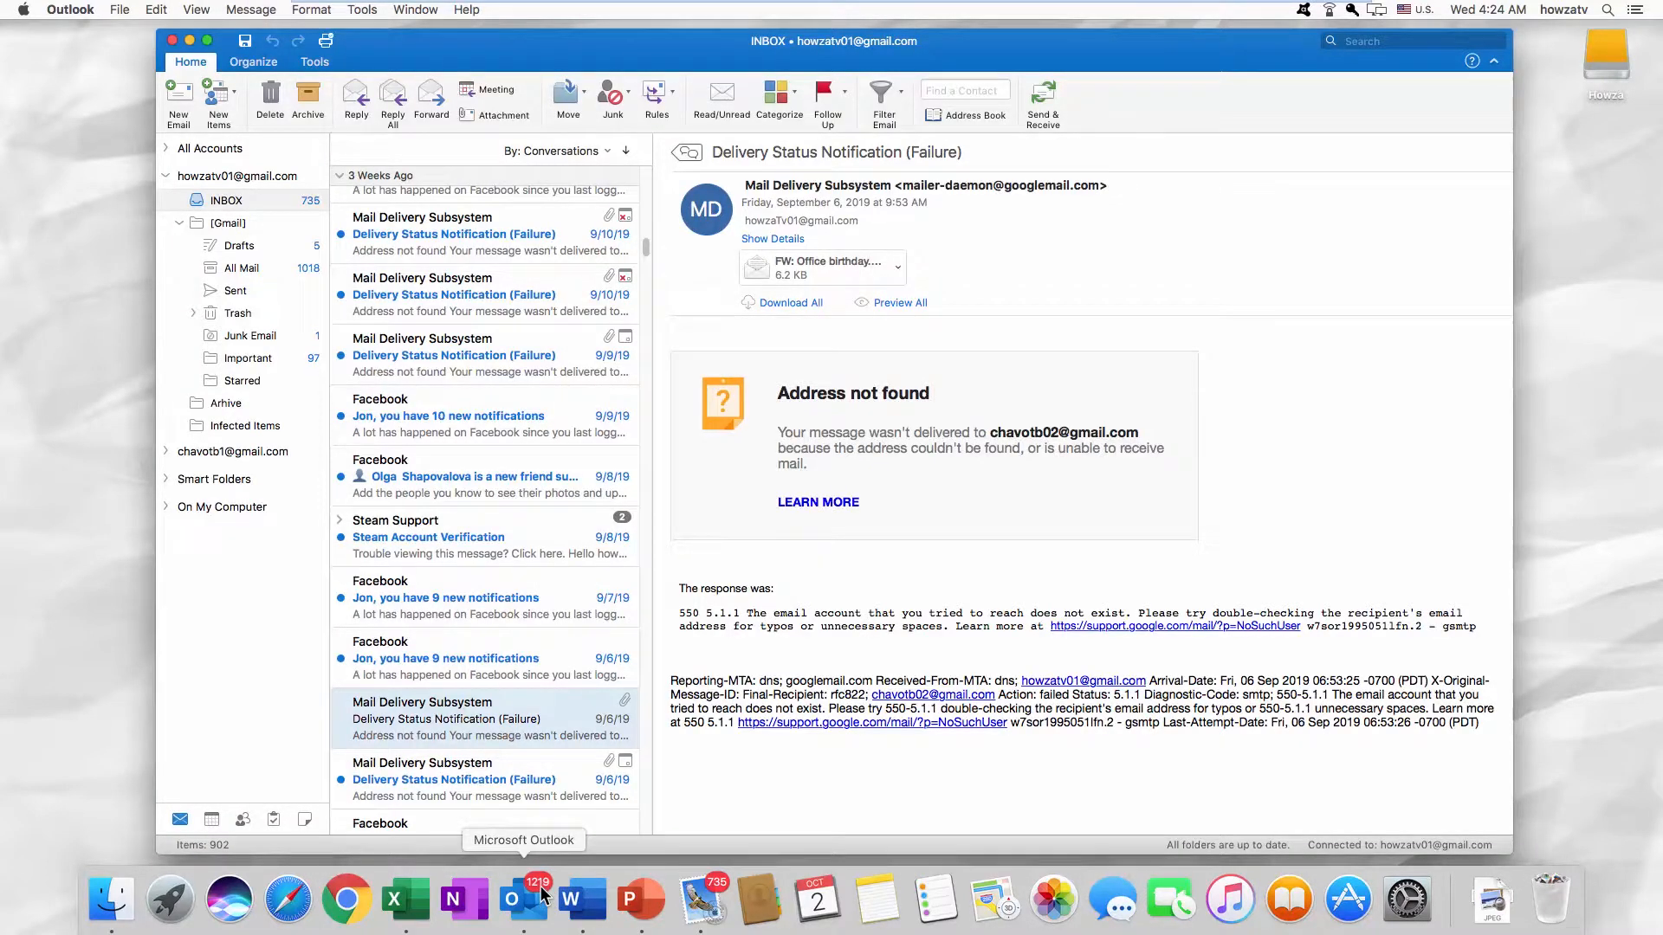
click(242, 819)
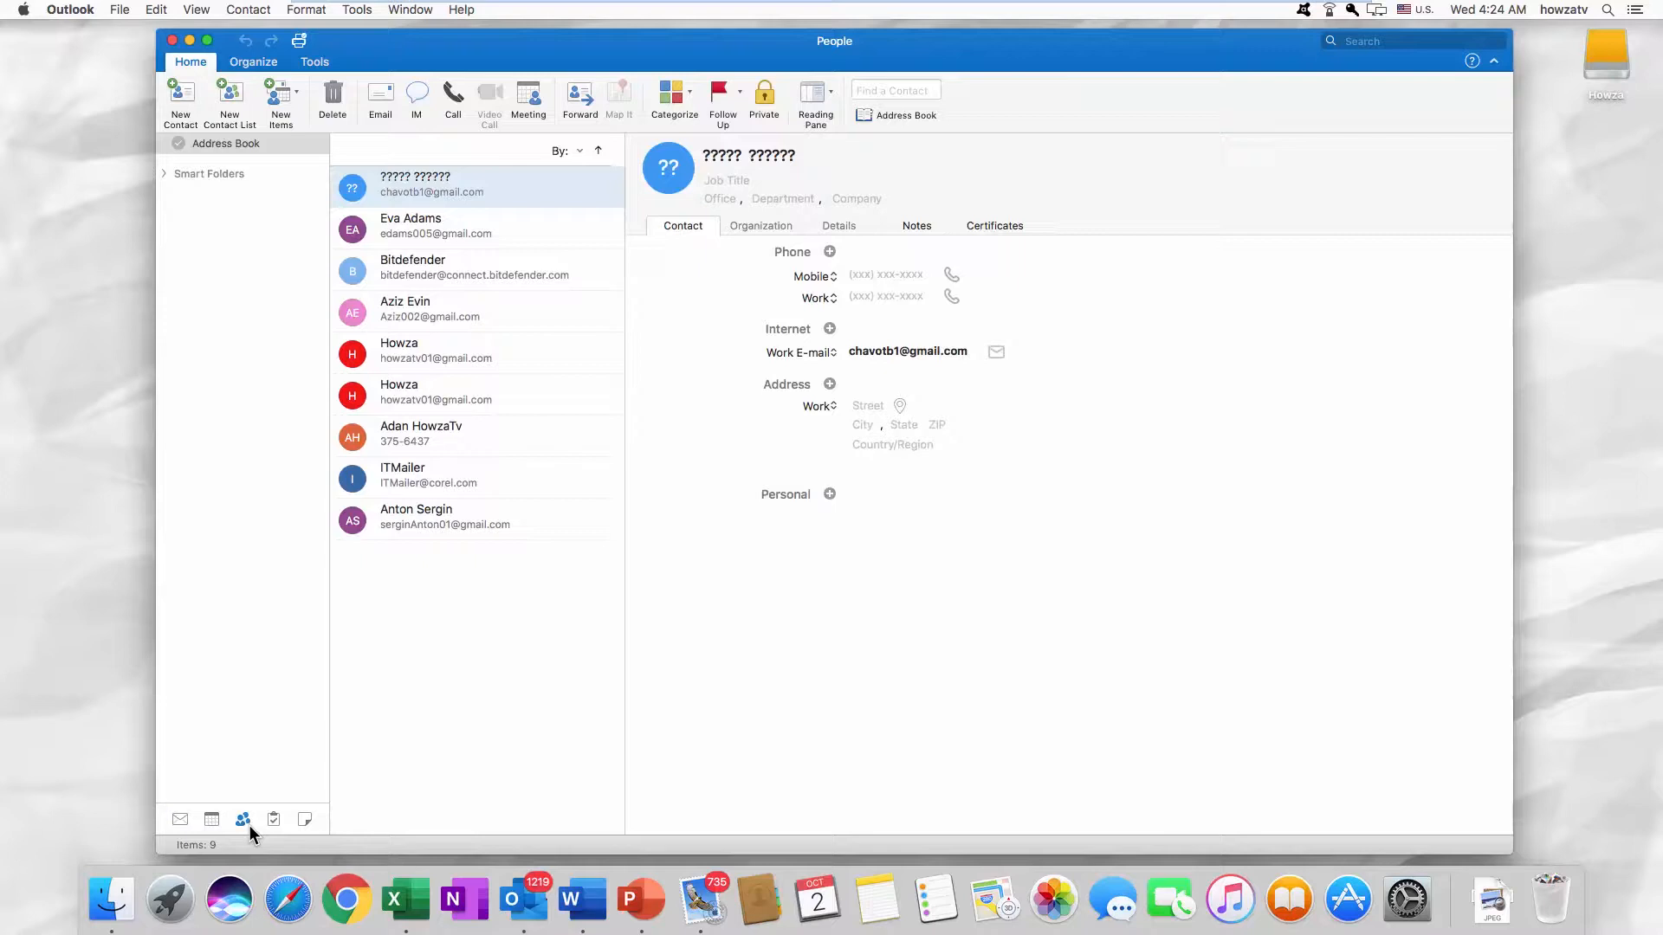
click(228, 102)
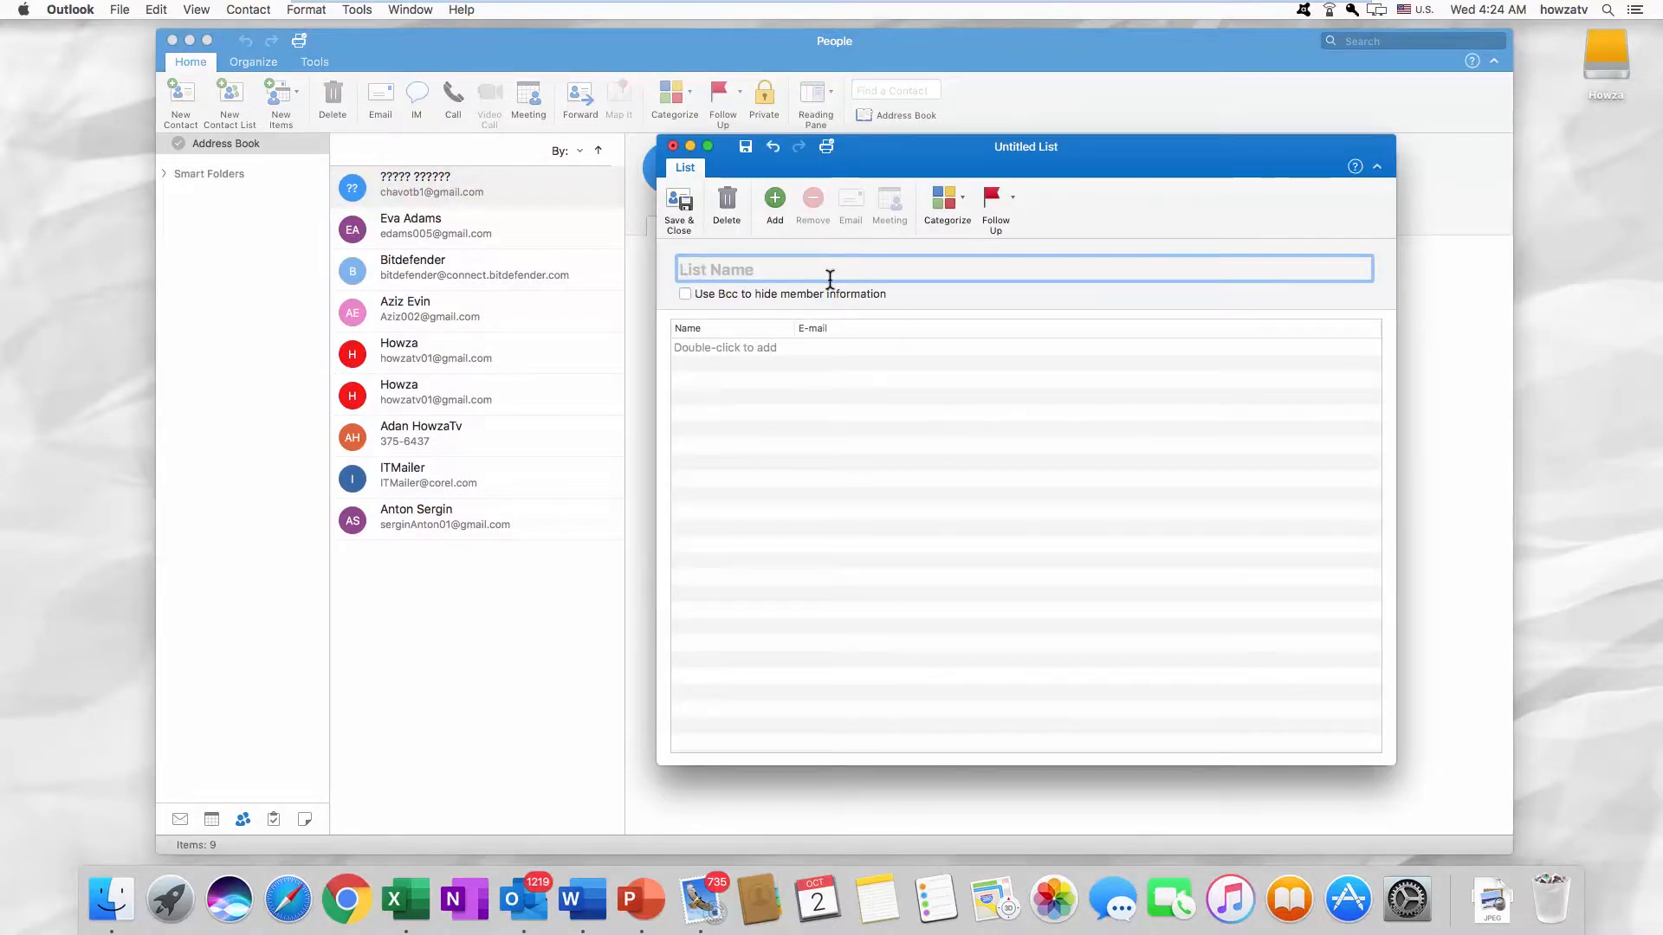
text(Howza contact)
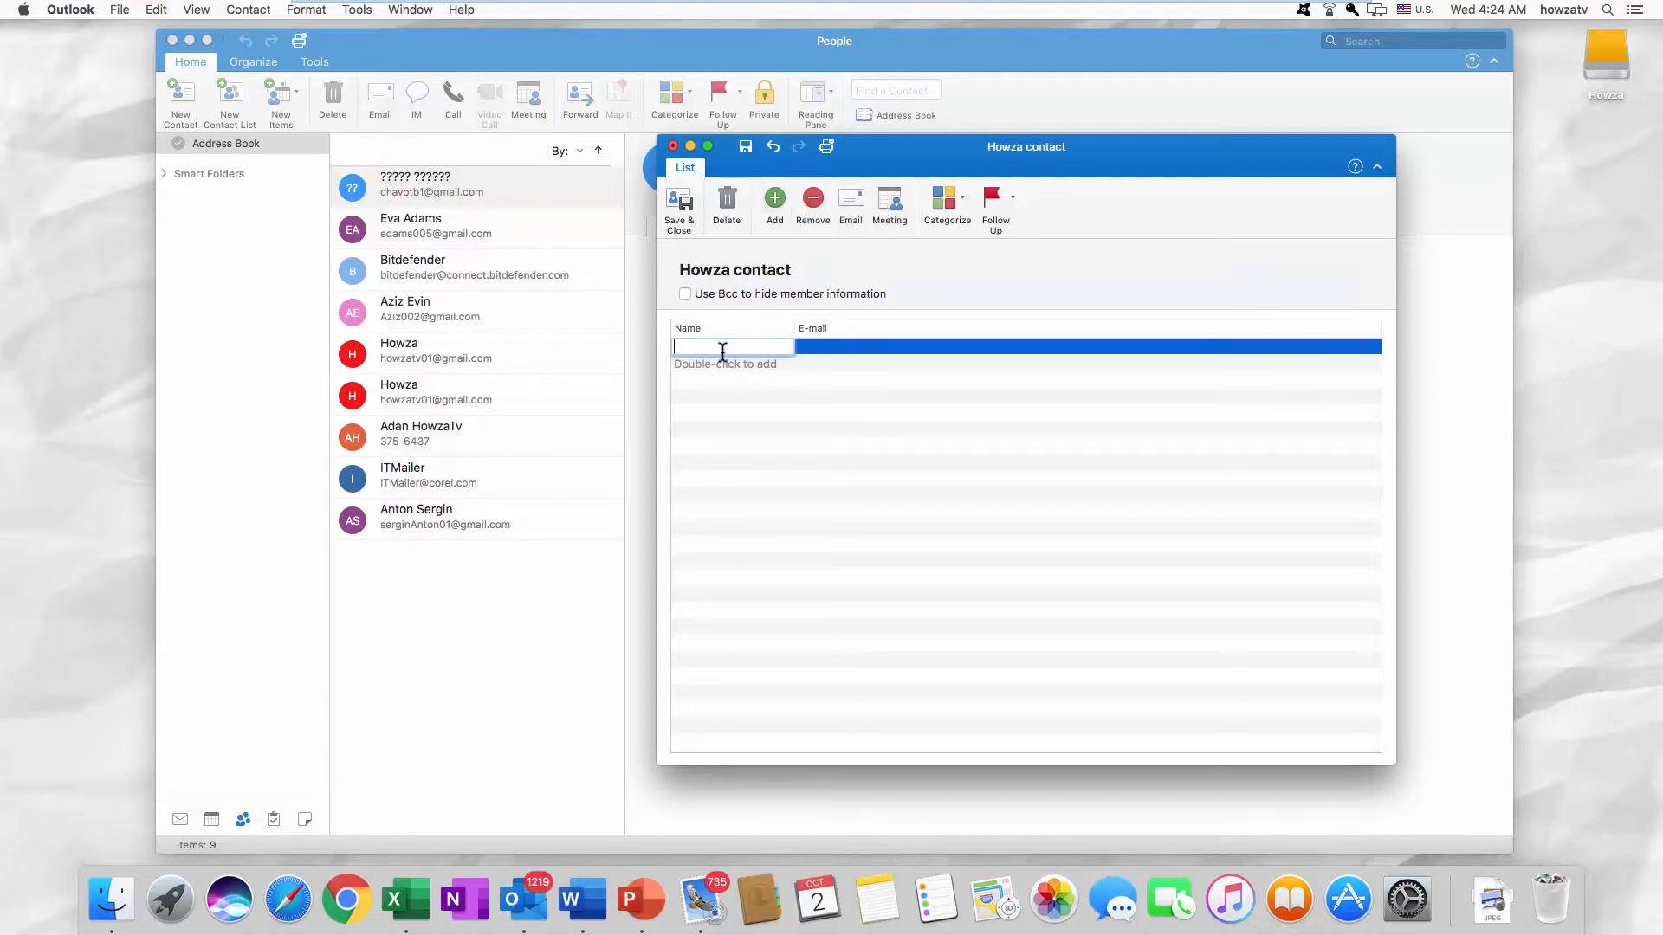
text(Jya)
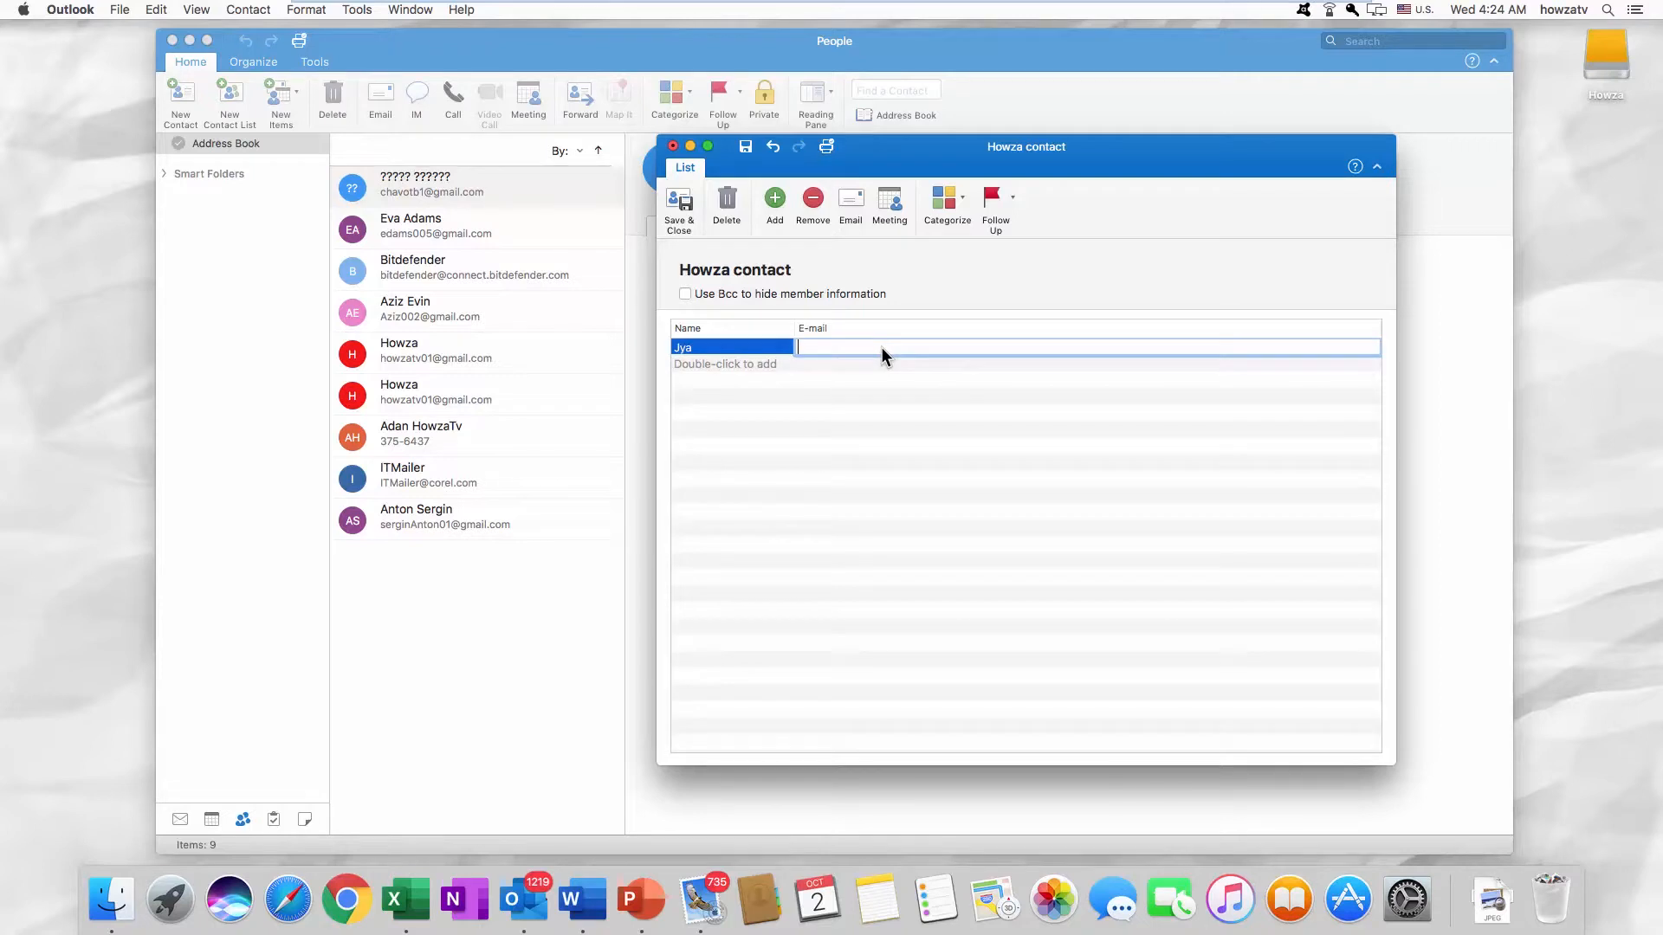
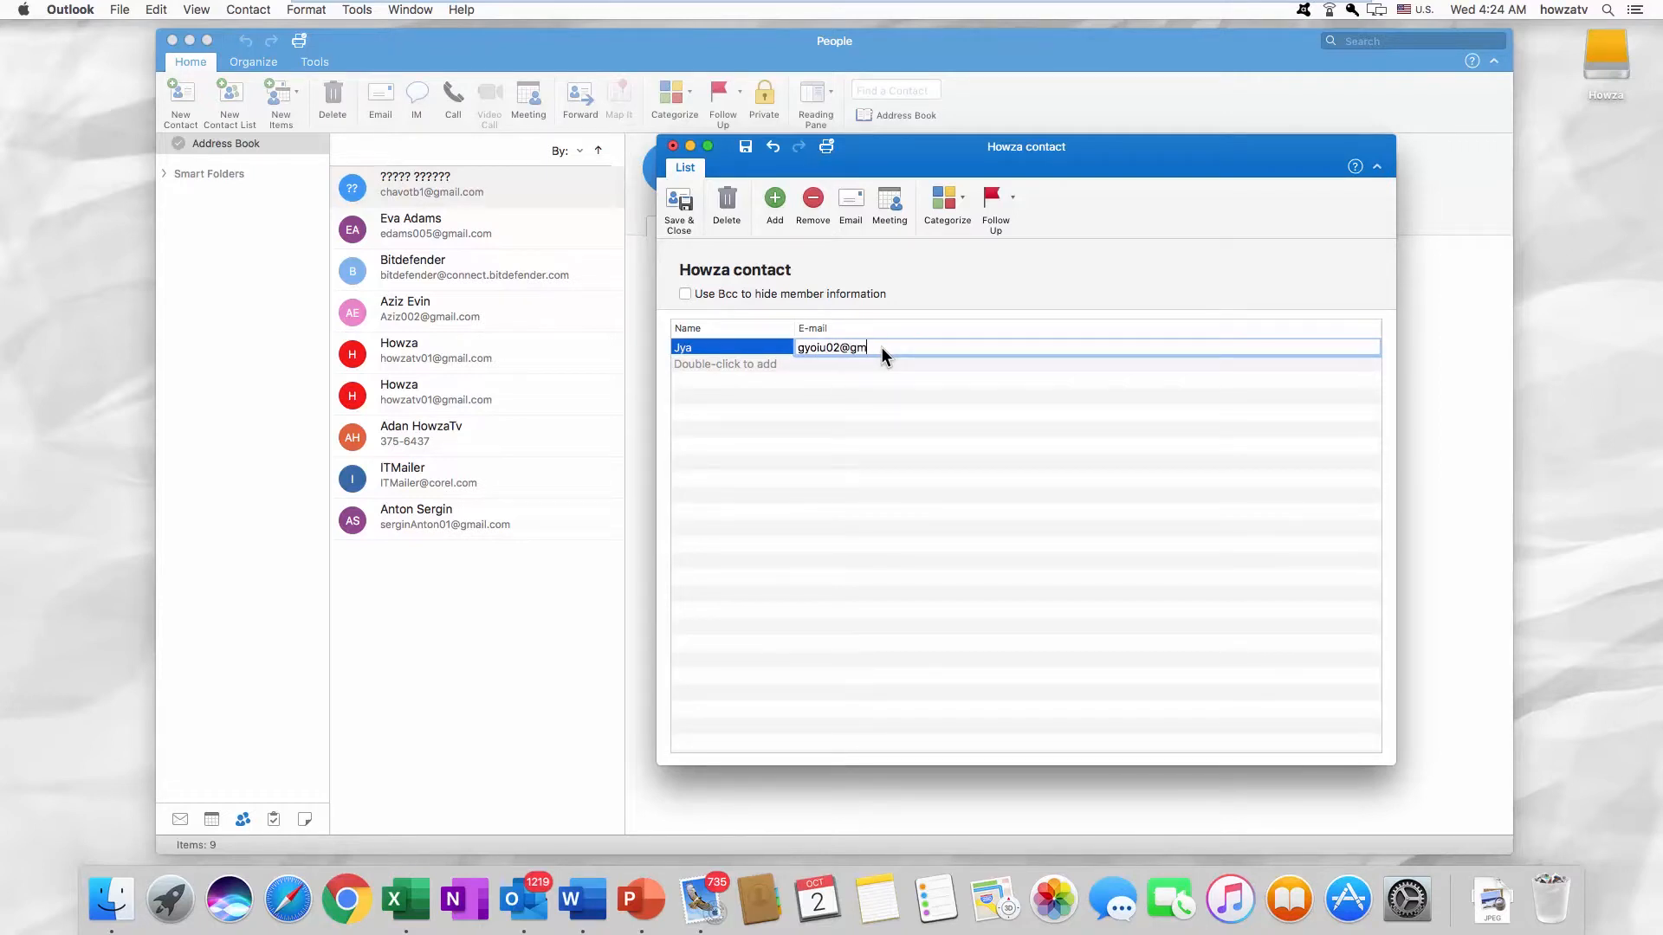
click(774, 200)
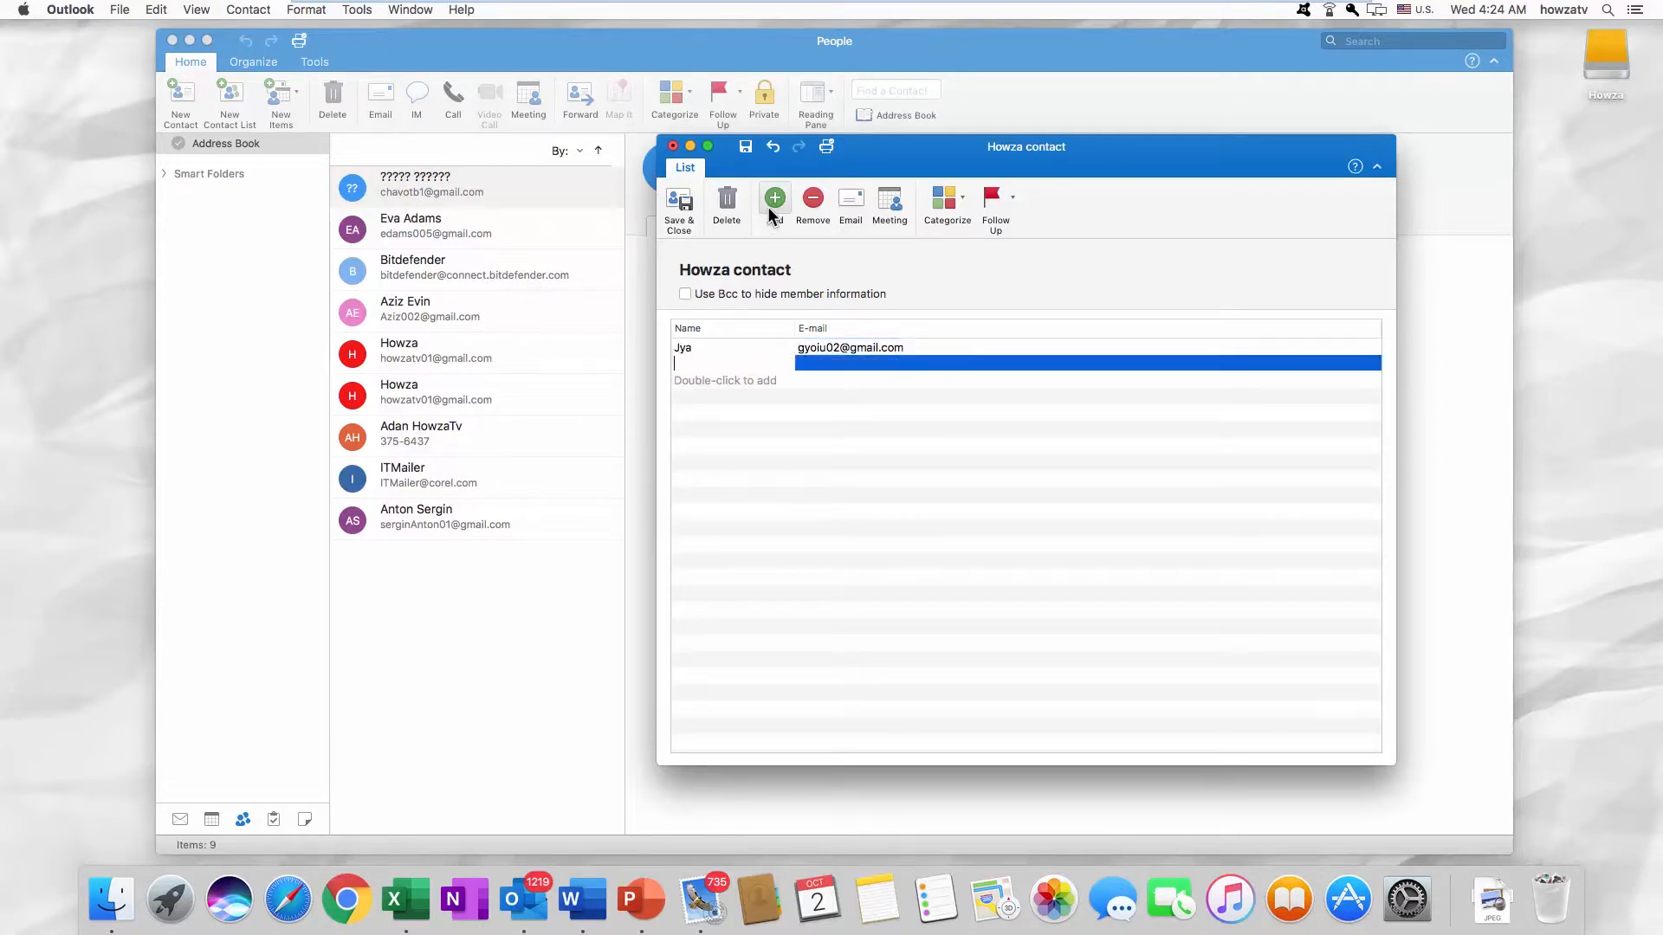
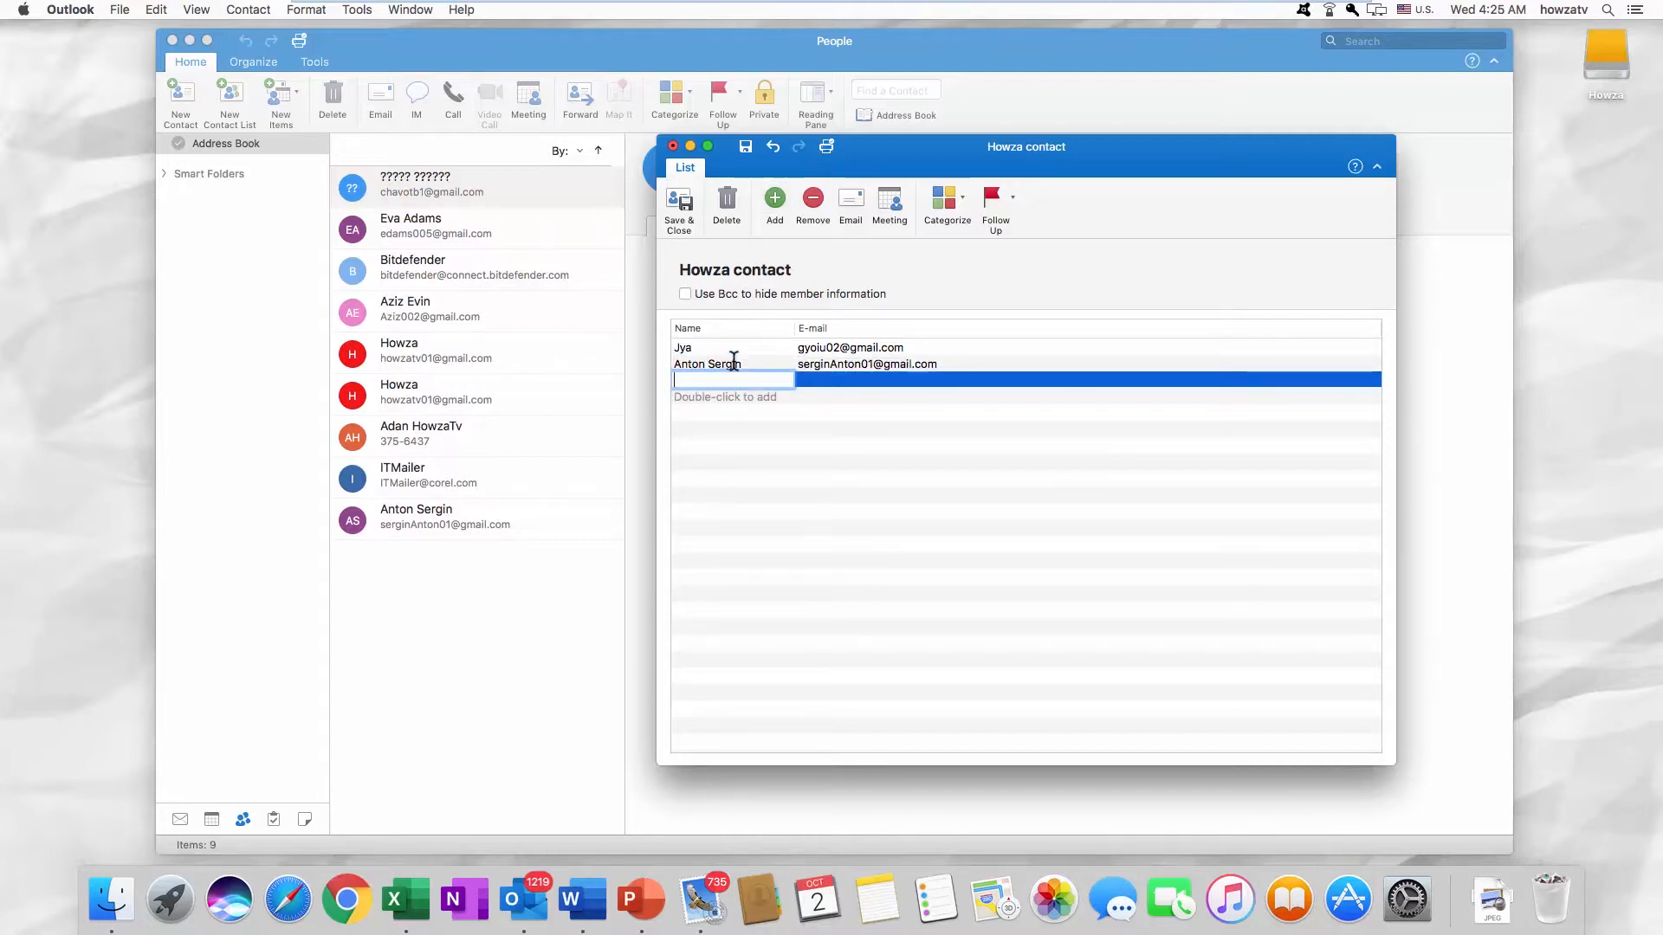
mouse_move(906, 261)
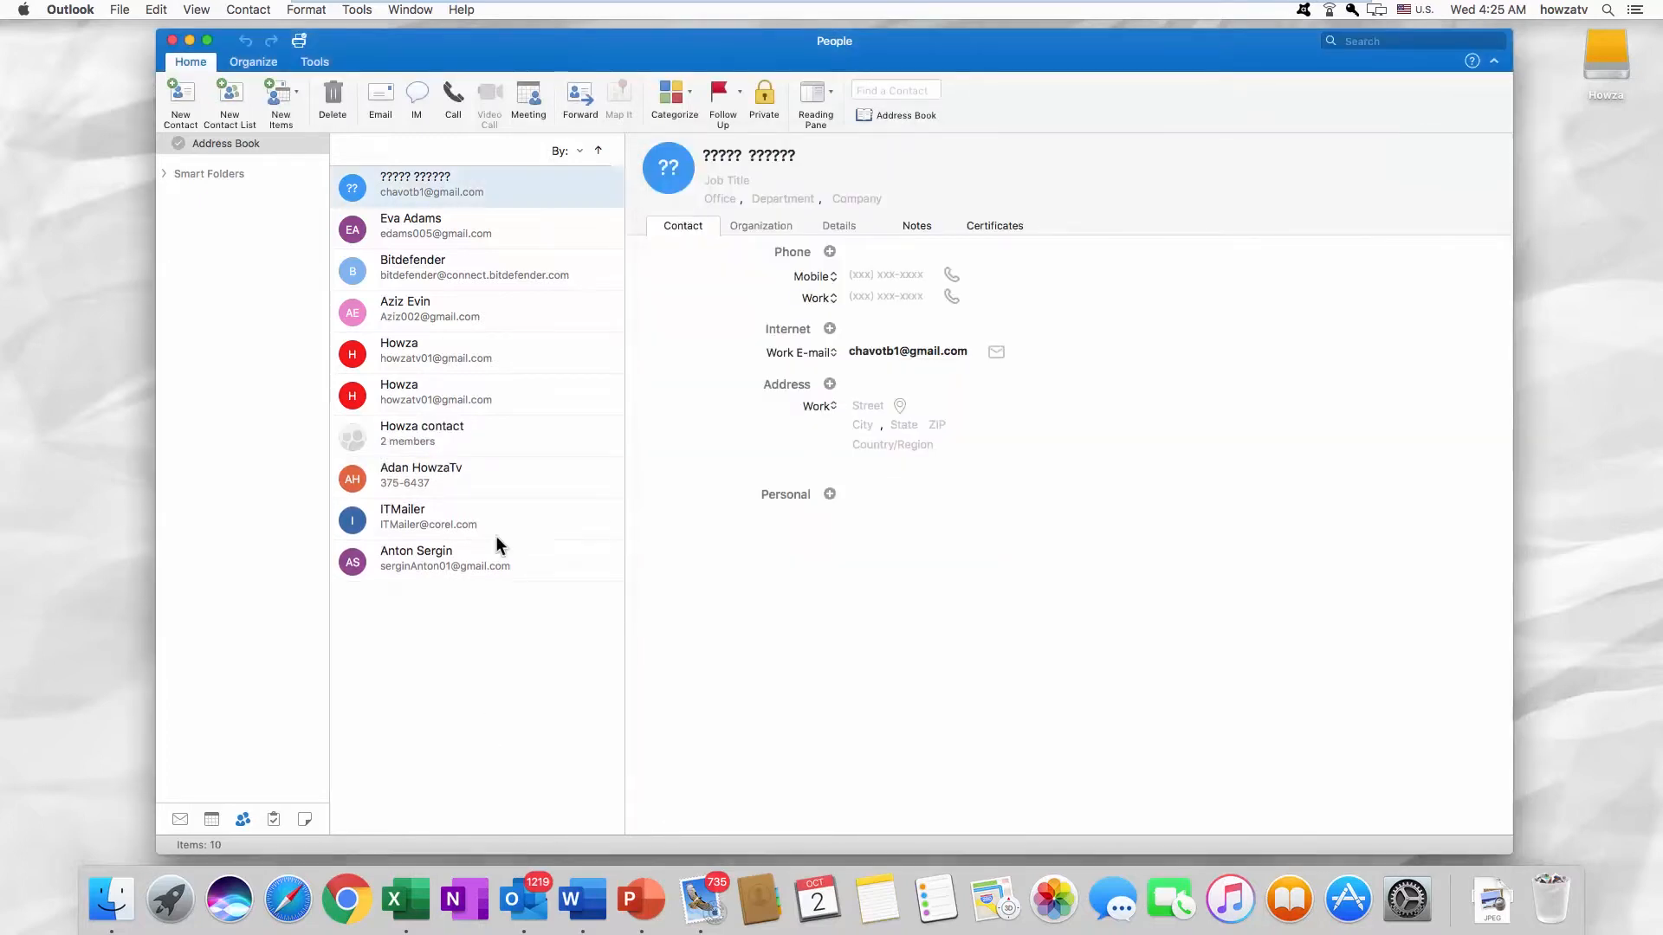
Start an email to Howza contact, then close the draft and discard it without saving
click(421, 433)
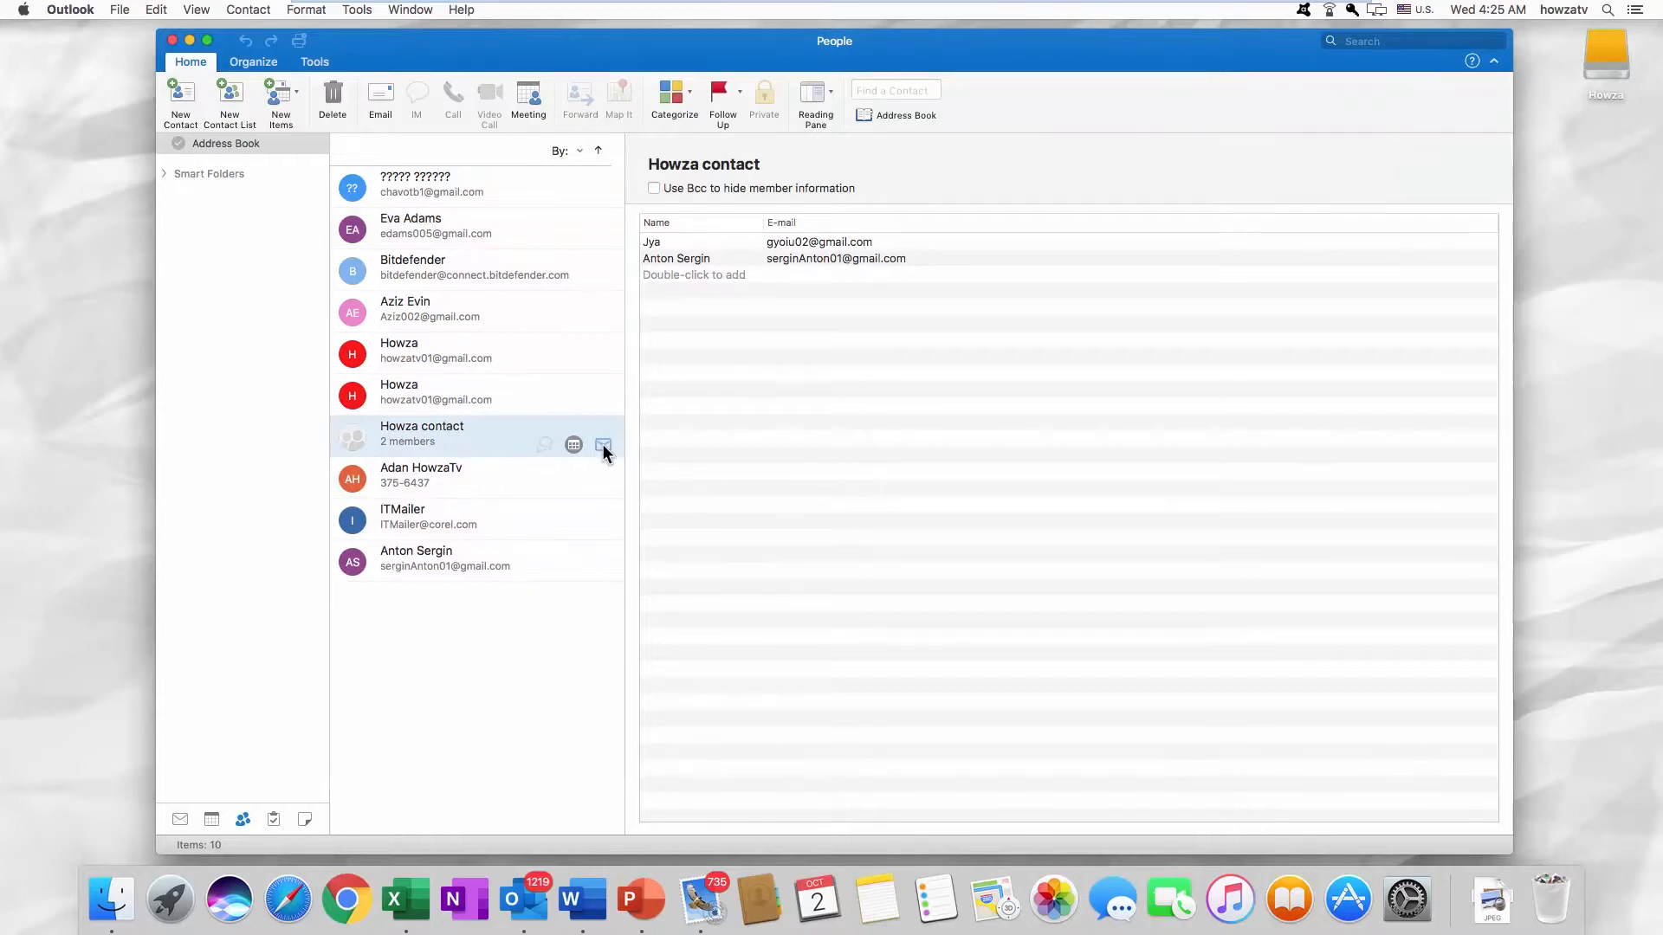
click(603, 445)
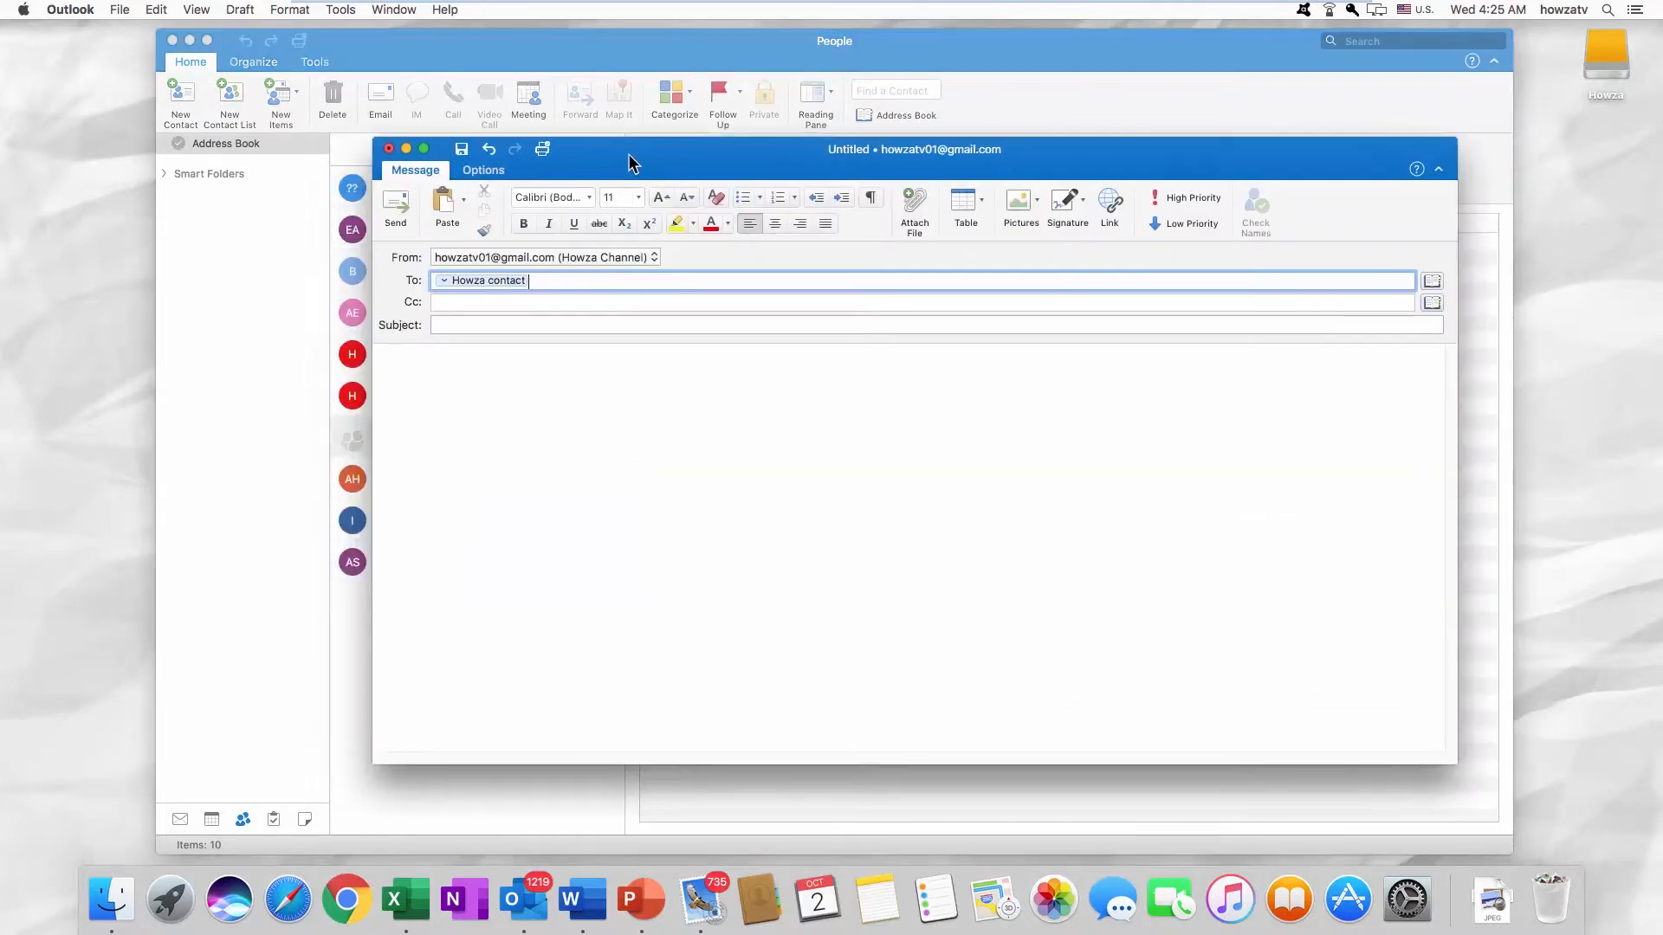
click(389, 149)
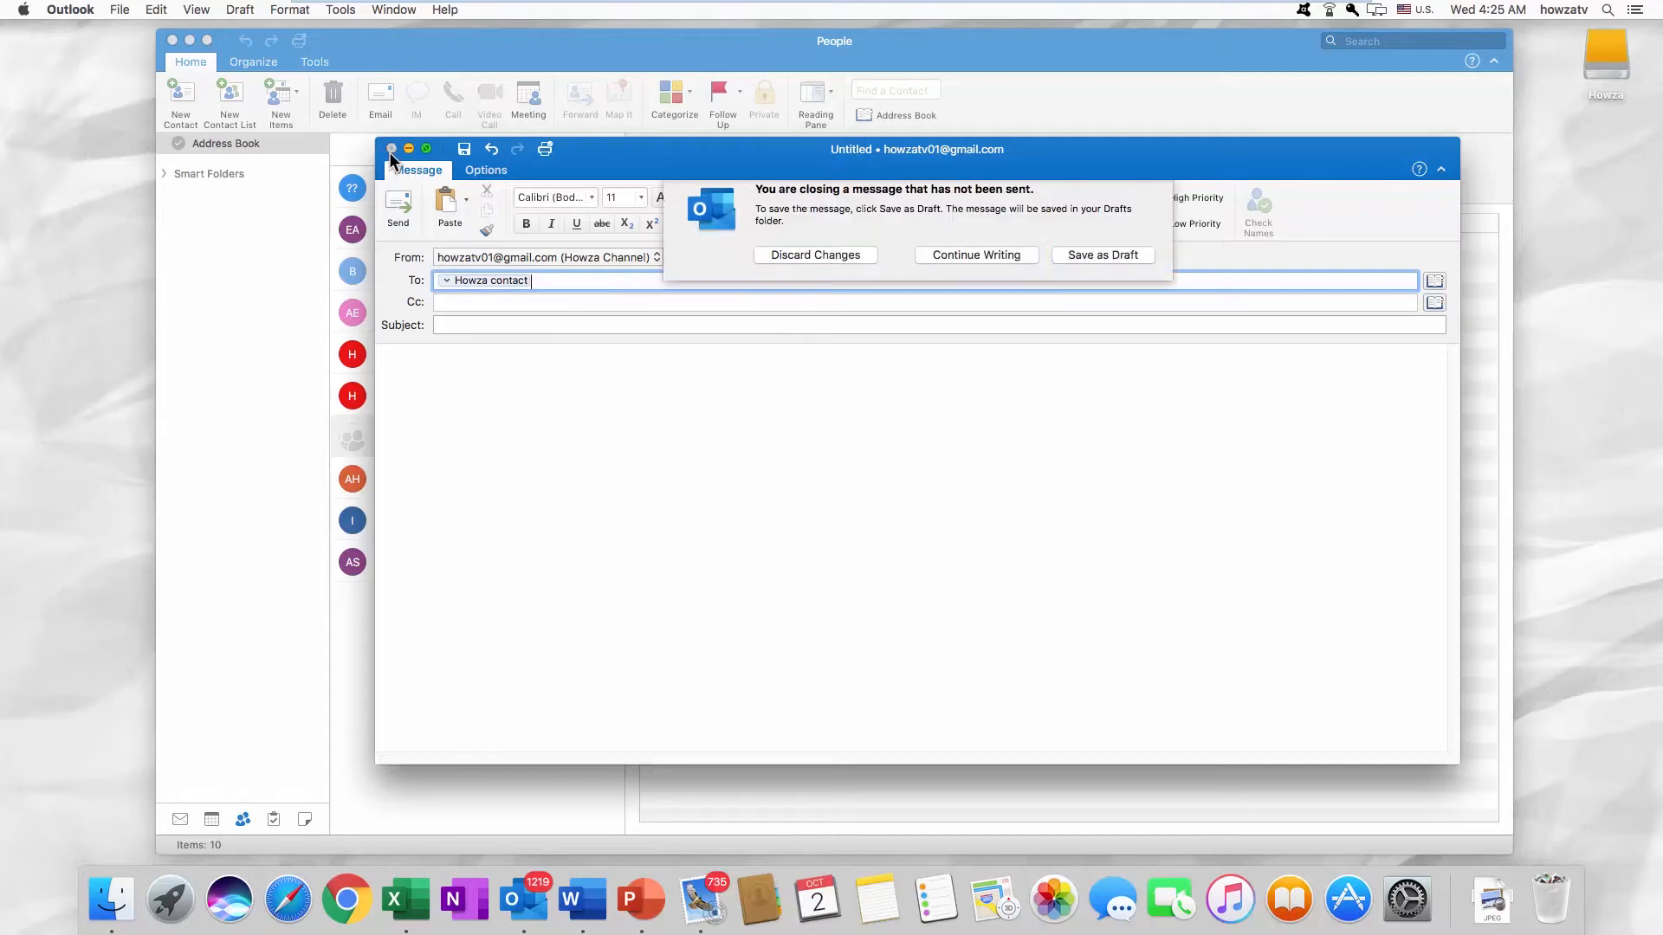
click(814, 255)
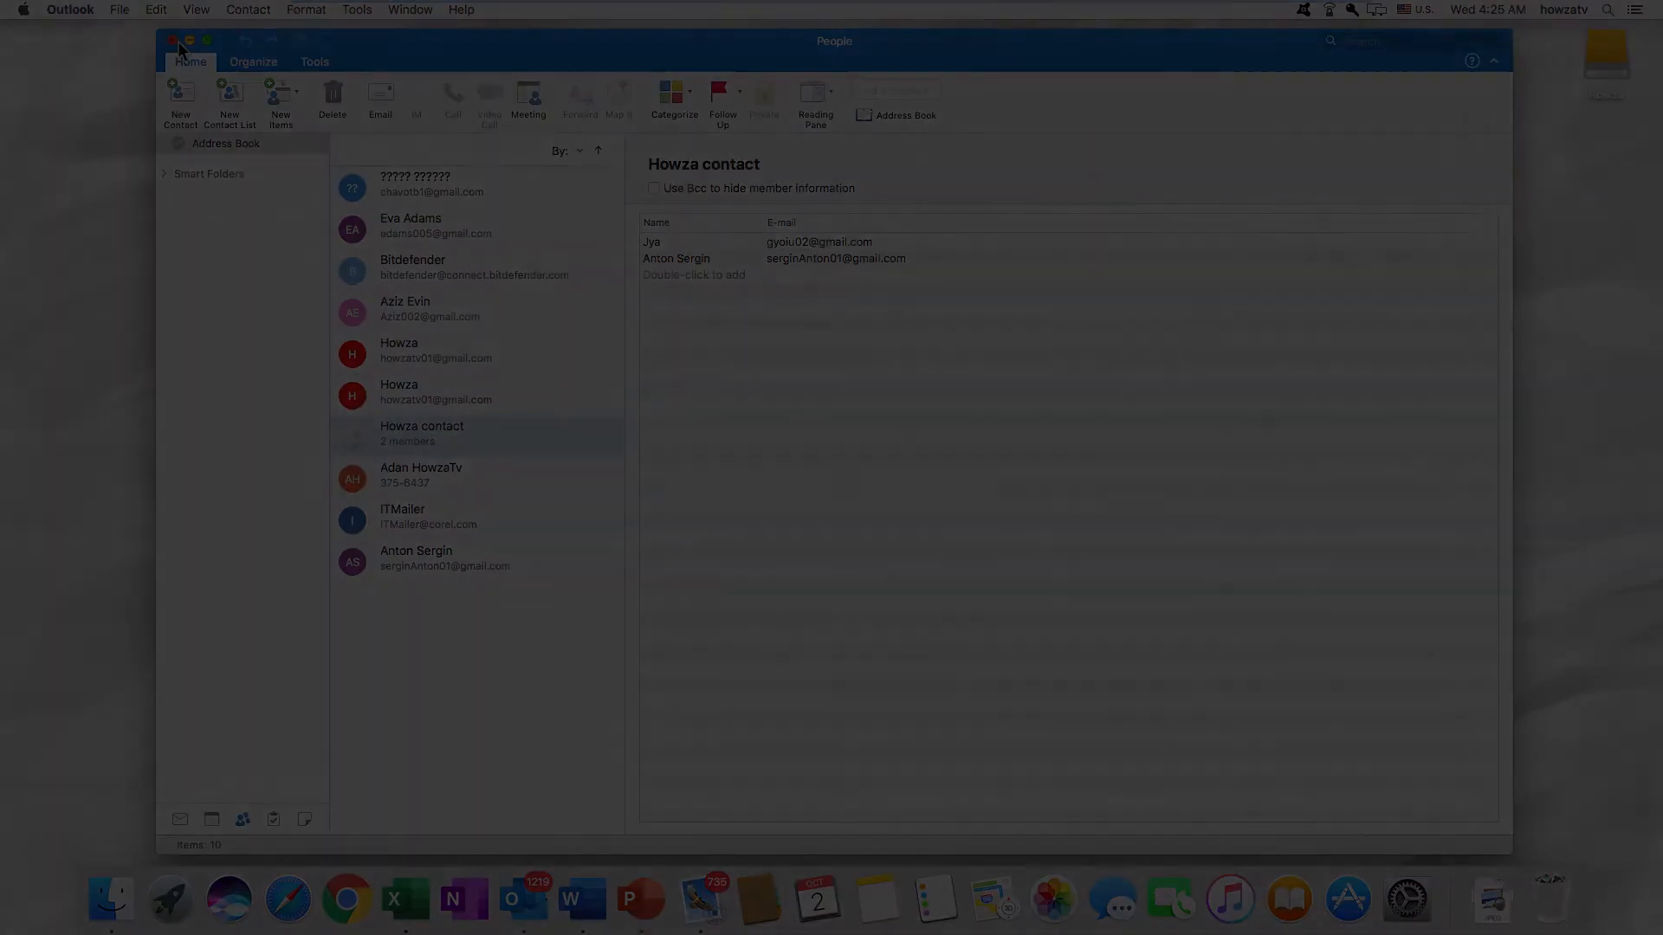